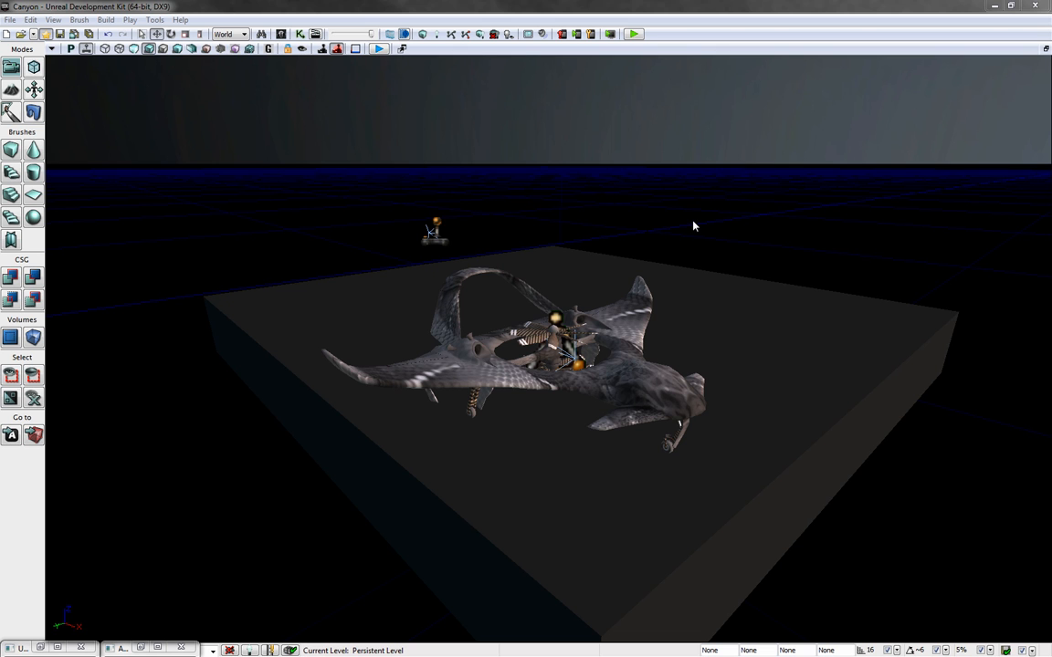
{"action": "mouse_move", "coordinate": [513, 186]}
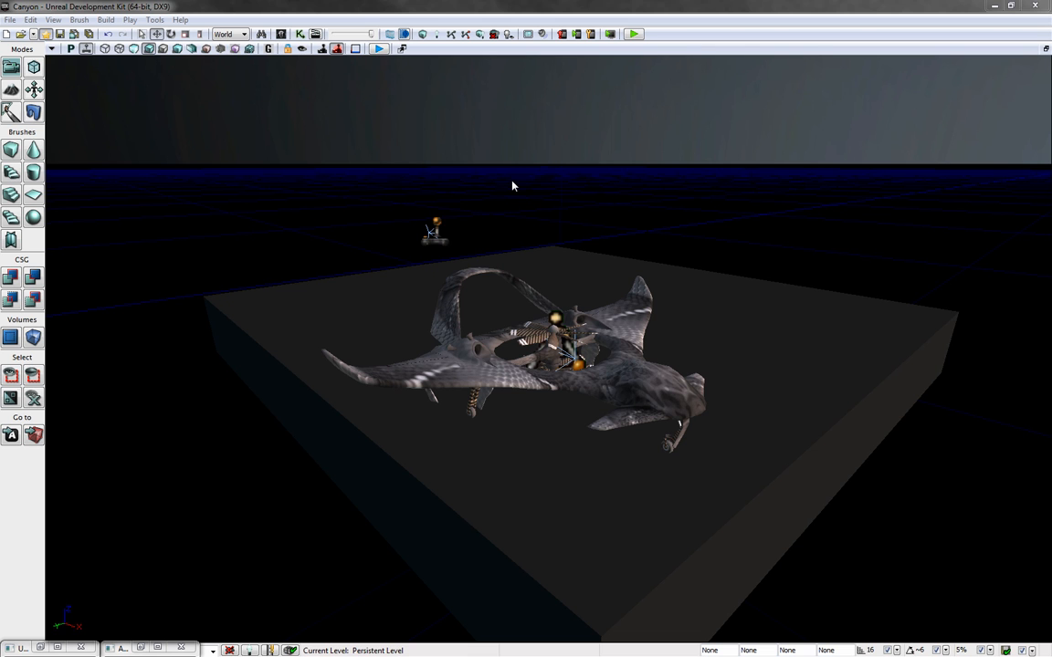
{"action": "mouse_move", "coordinate": [782, 215]}
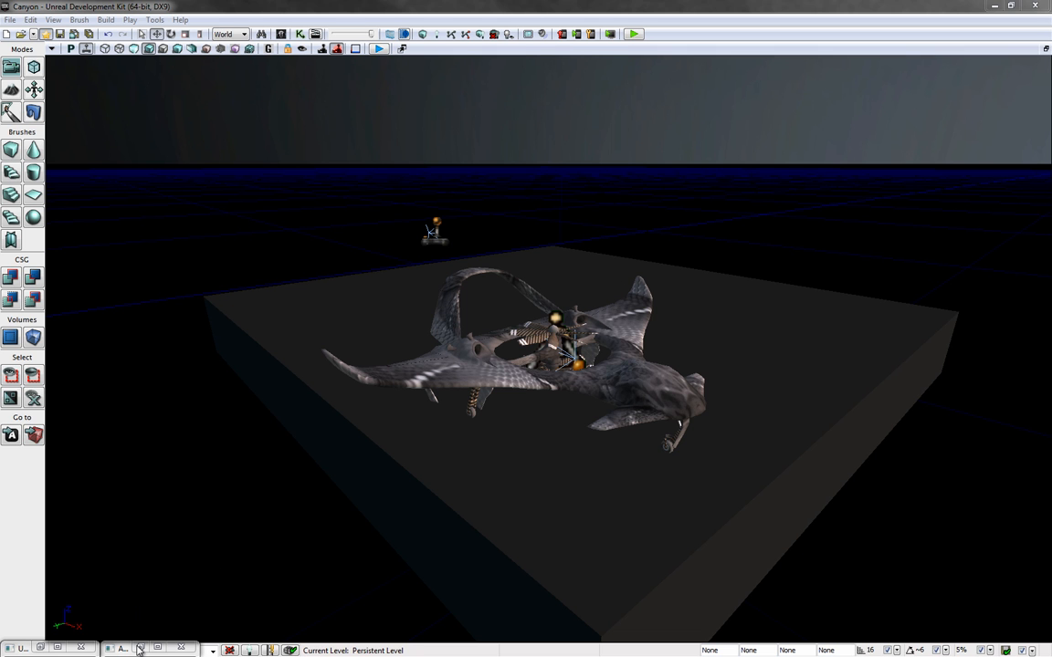
Launch the mobile preview, fly the Verticopter with the virtual joysticks, then close the preview
{"action": "left_click", "coordinate": [139, 648]}
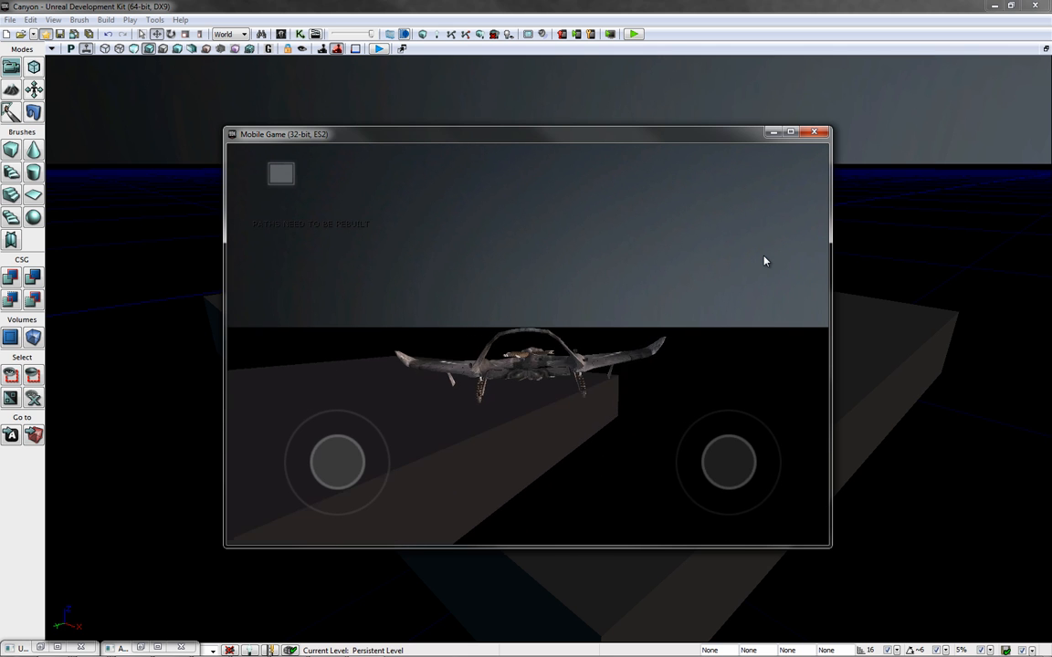
{"action": "left_click", "coordinate": [814, 132]}
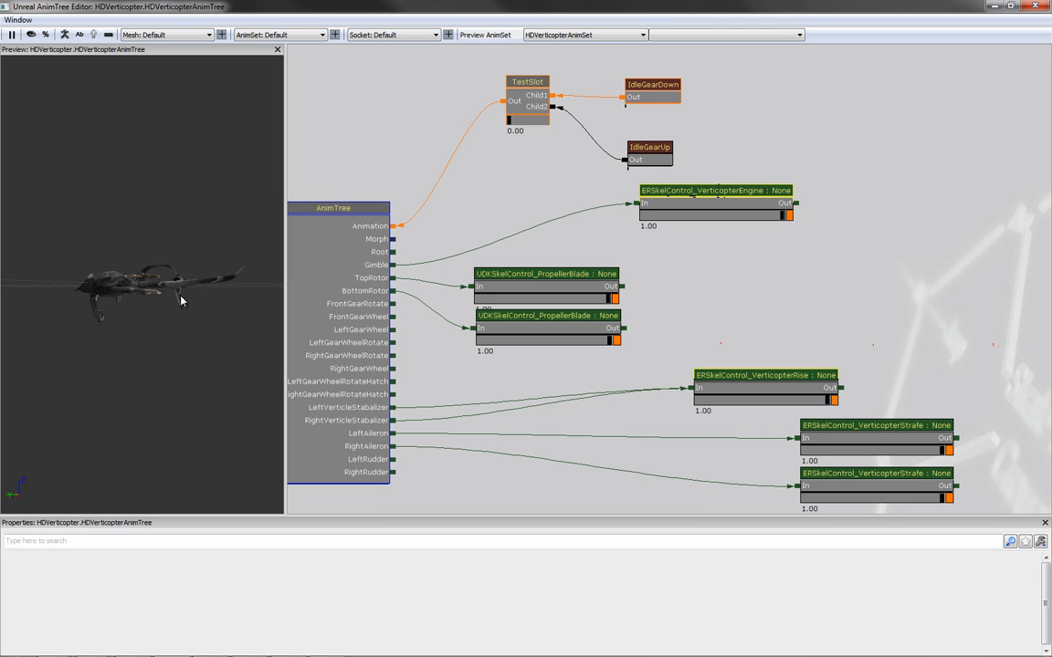
{"action": "mouse_move", "coordinate": [515, 102]}
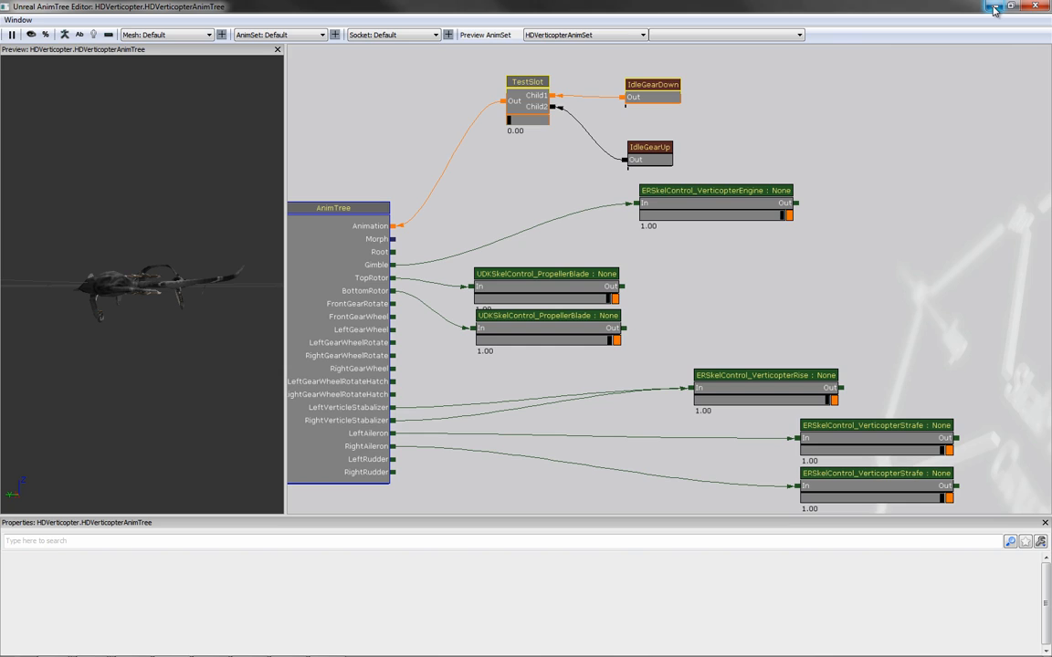
{"action": "left_click", "coordinate": [139, 650]}
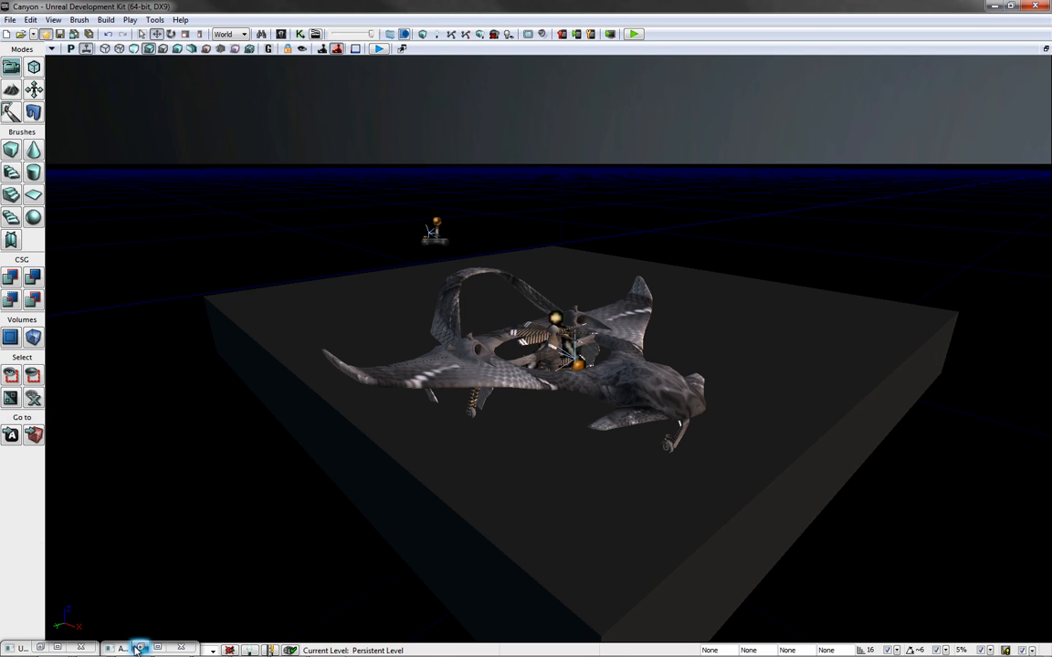
Switch to ConTEXT, review the Verticopter content class defaults, then show the abstract vehicle class script
{"action": "left_click", "coordinate": [138, 650]}
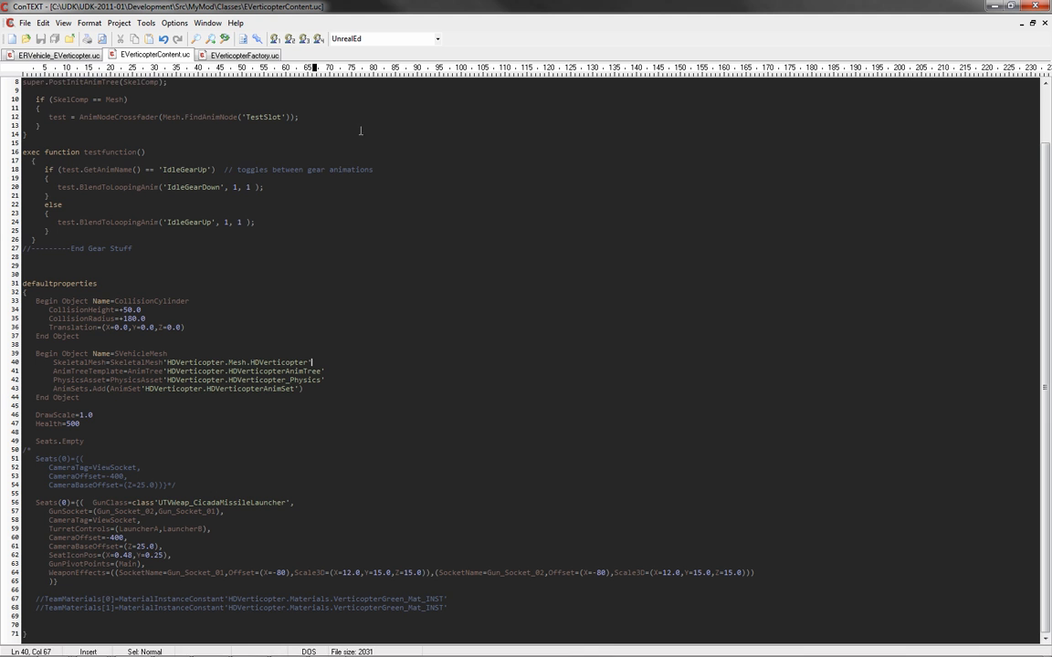
{"action": "left_click", "coordinate": [245, 55]}
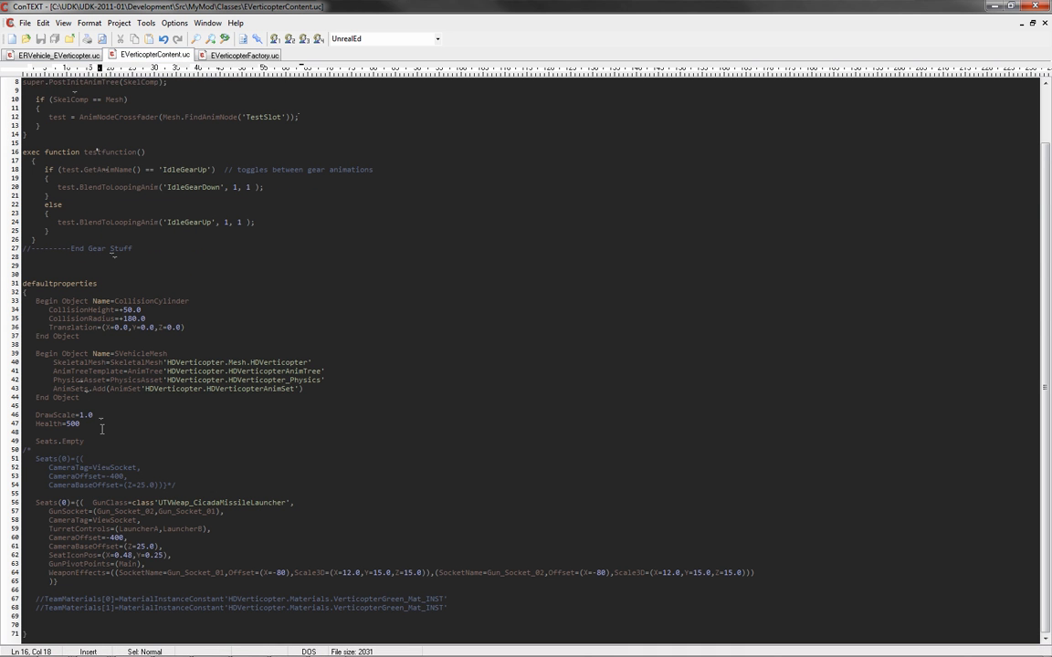
{"action": "left_click", "coordinate": [55, 55]}
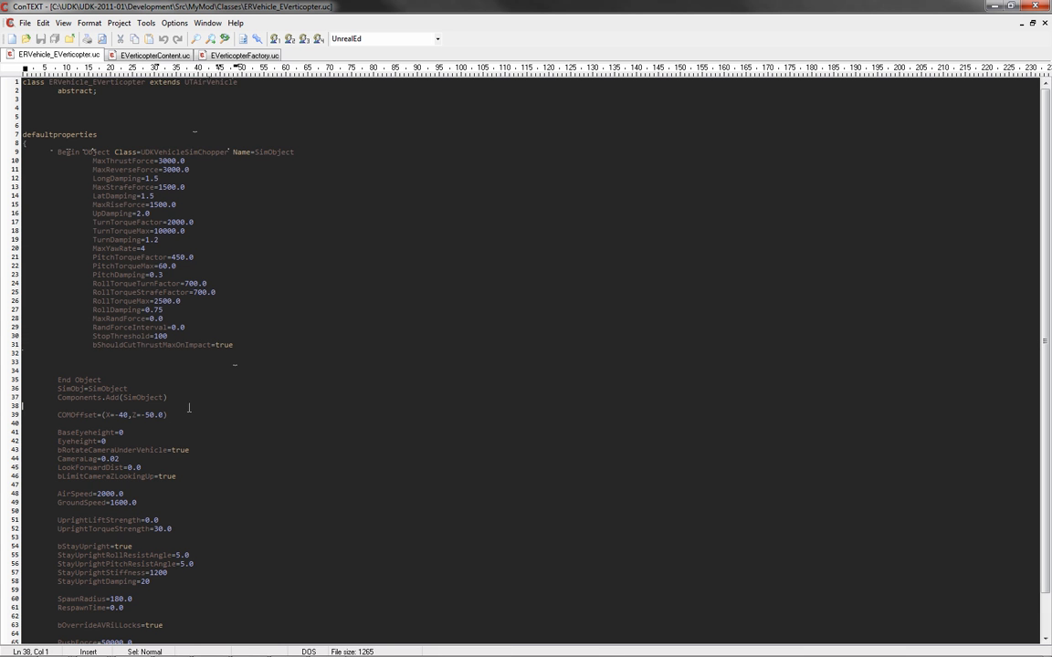
Review the Verticopter class flight defaultproperties, then return to the UDK Editor level viewport
{"action": "left_click", "coordinate": [153, 55]}
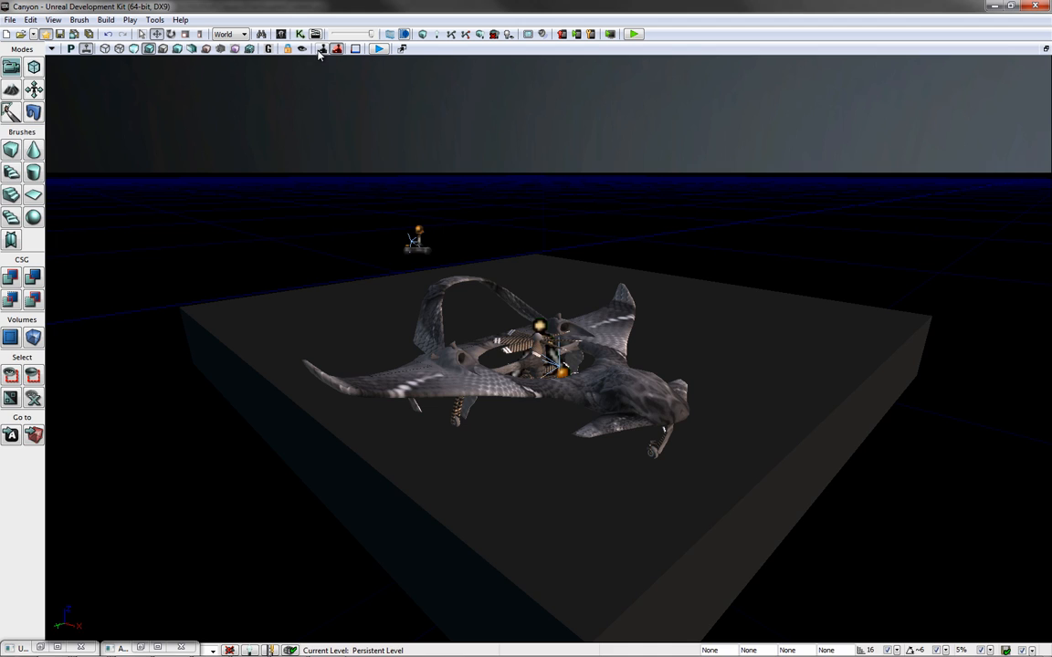
{"action": "left_click", "coordinate": [319, 48]}
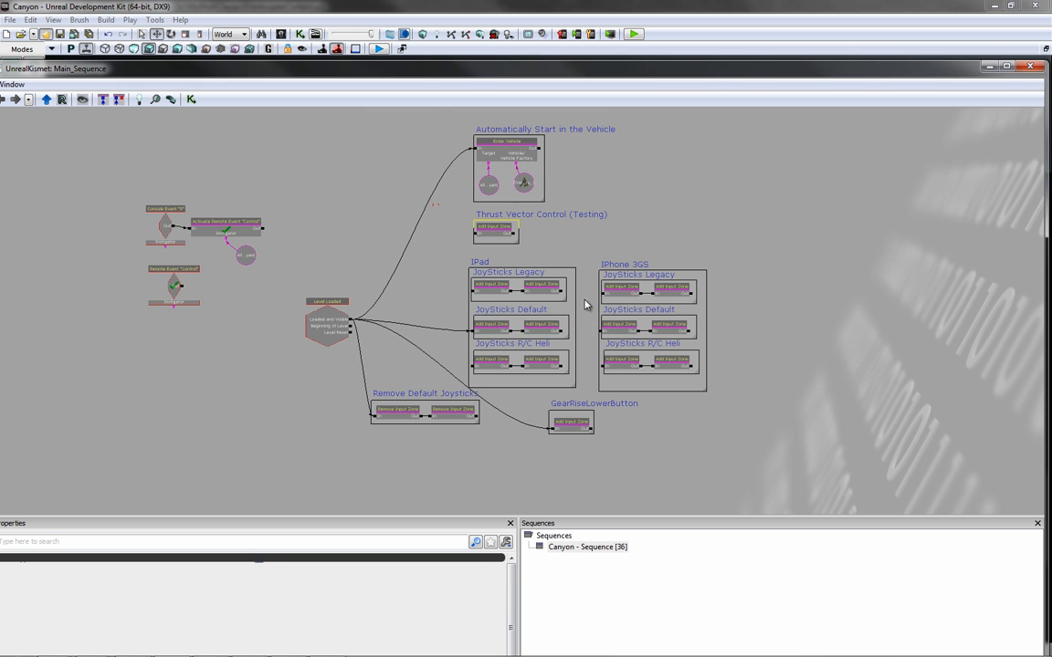
{"action": "left_click_drag", "start_coordinate": [438, 253], "coordinate": [738, 401]}
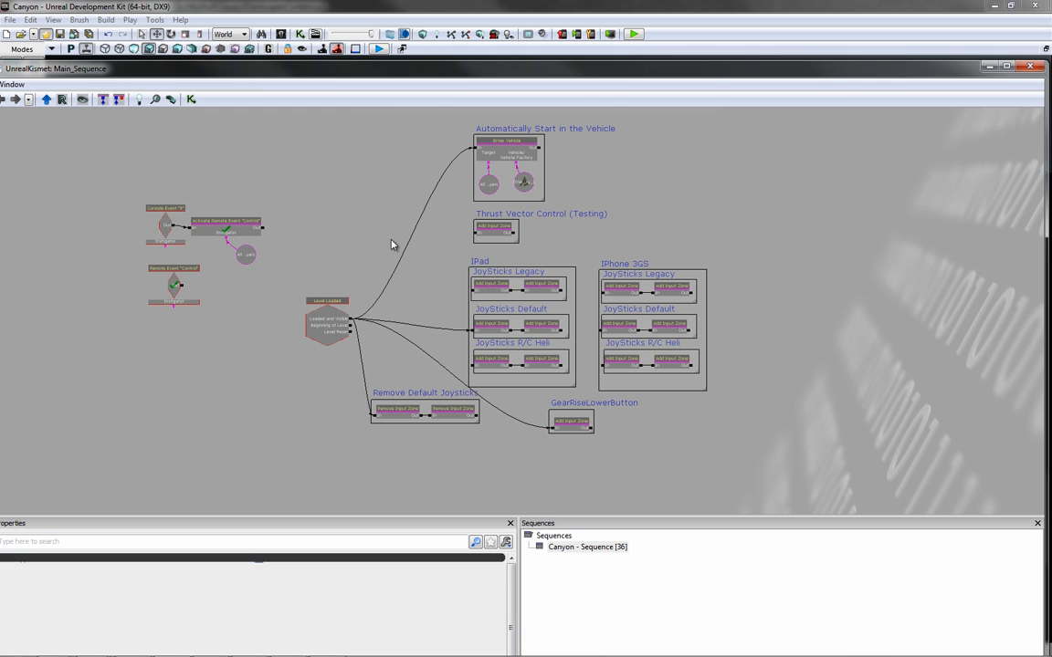
{"action": "left_click", "coordinate": [423, 411]}
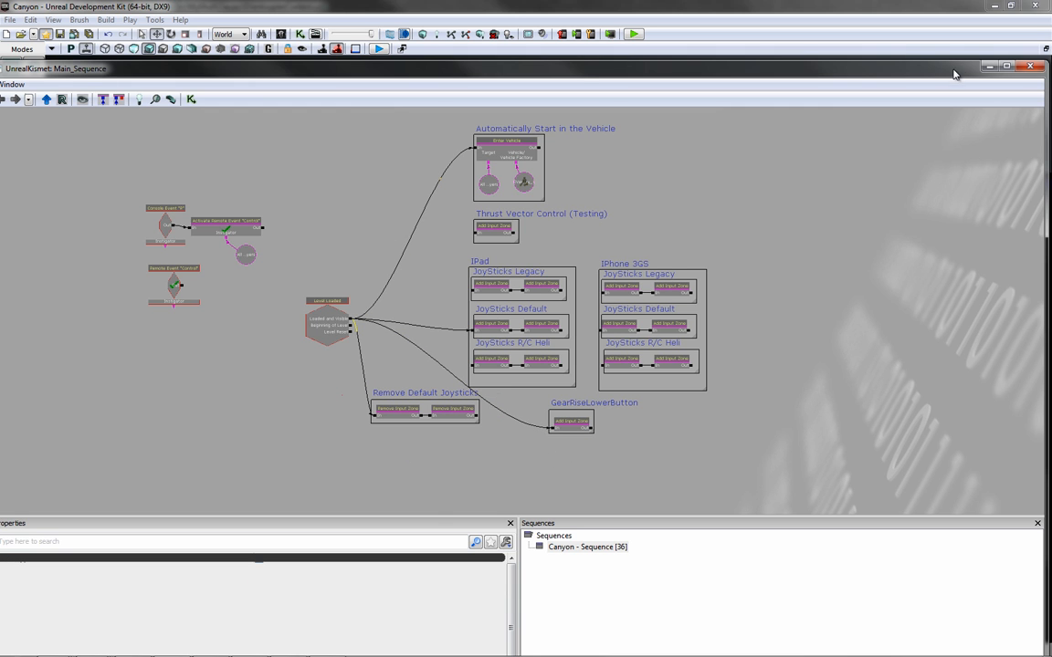
{"action": "left_click", "coordinate": [1037, 66]}
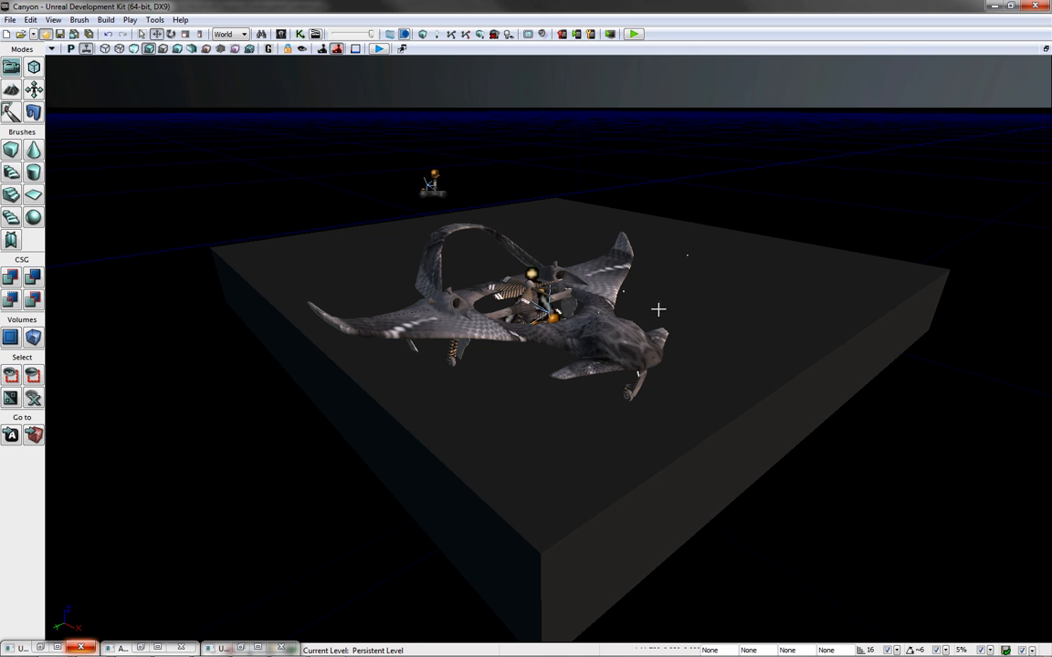
{"action": "mouse_move", "coordinate": [621, 291]}
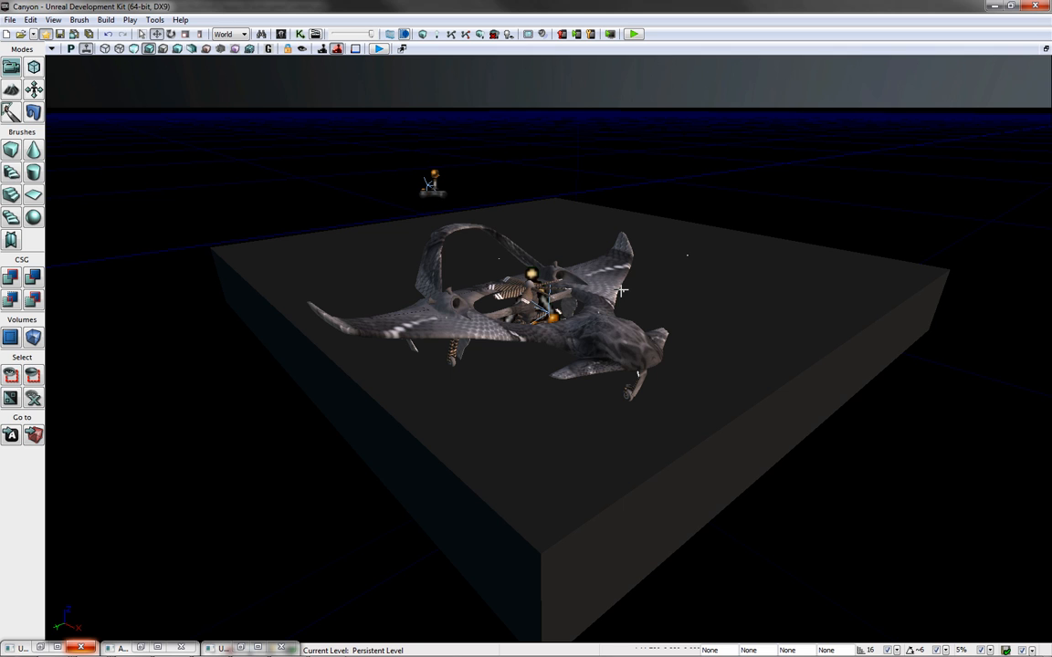
{"action": "mouse_move", "coordinate": [650, 332]}
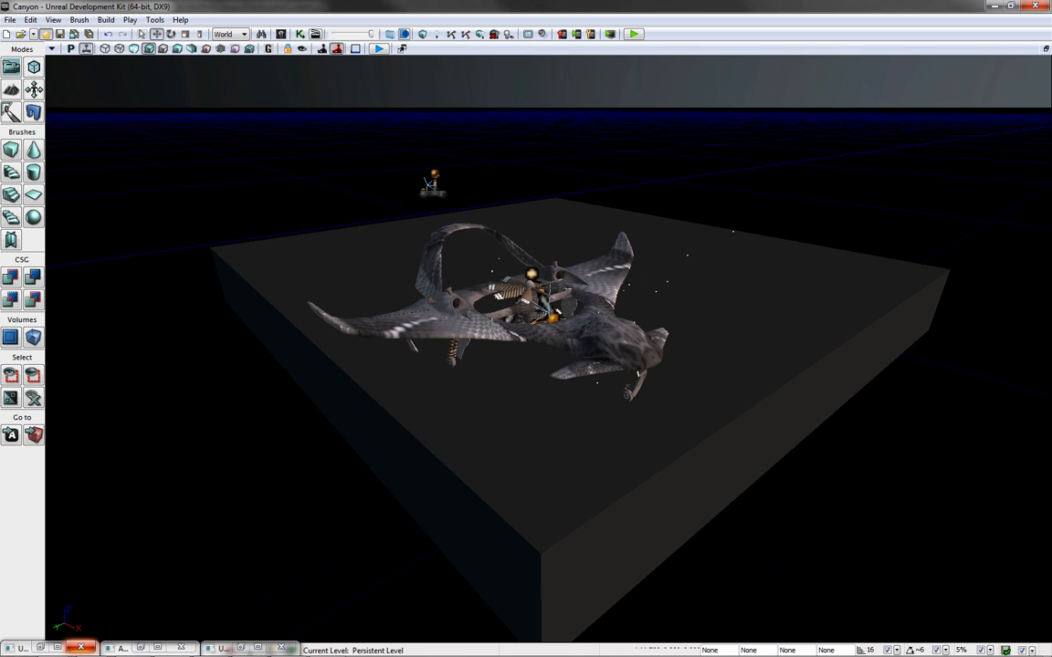
{"action": "mouse_move", "coordinate": [781, 178]}
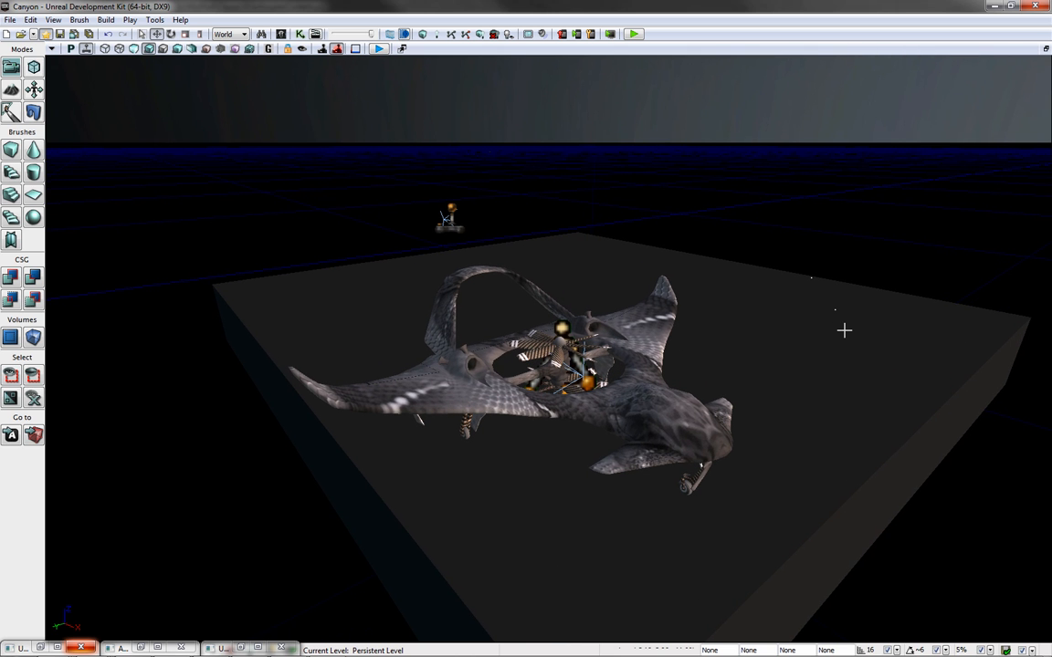
{"action": "mouse_move", "coordinate": [485, 323]}
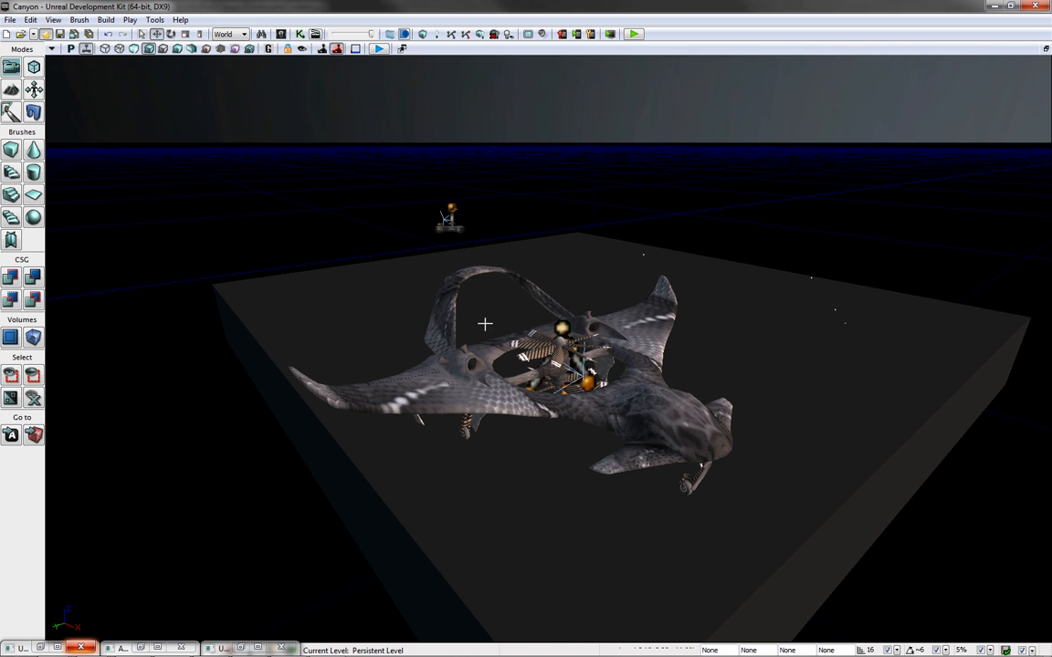